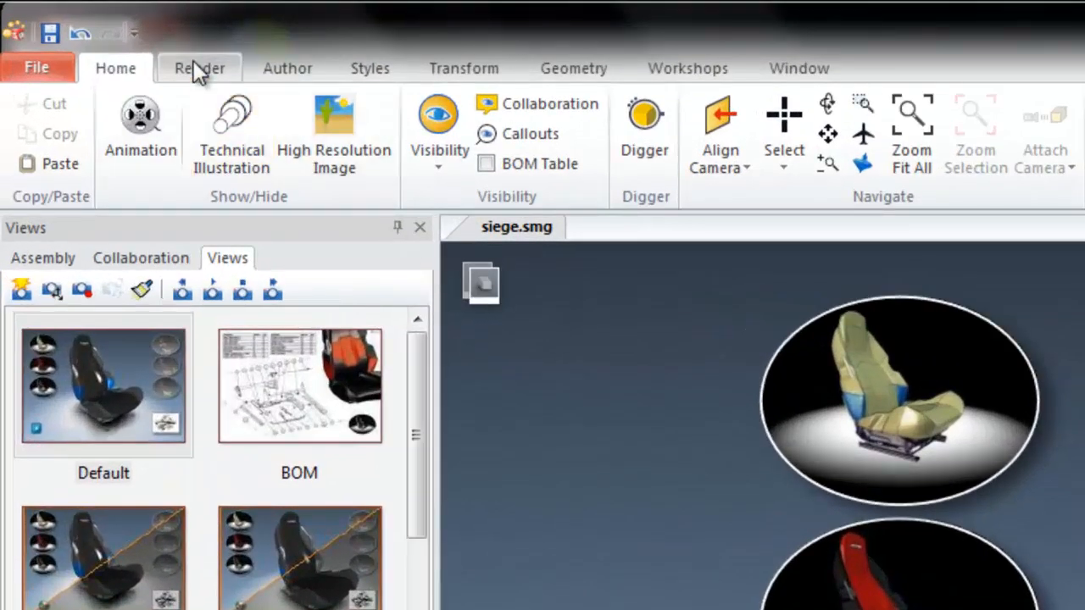
Show the Render ribbon with lighting, depth of field and ground settings.
click(200, 68)
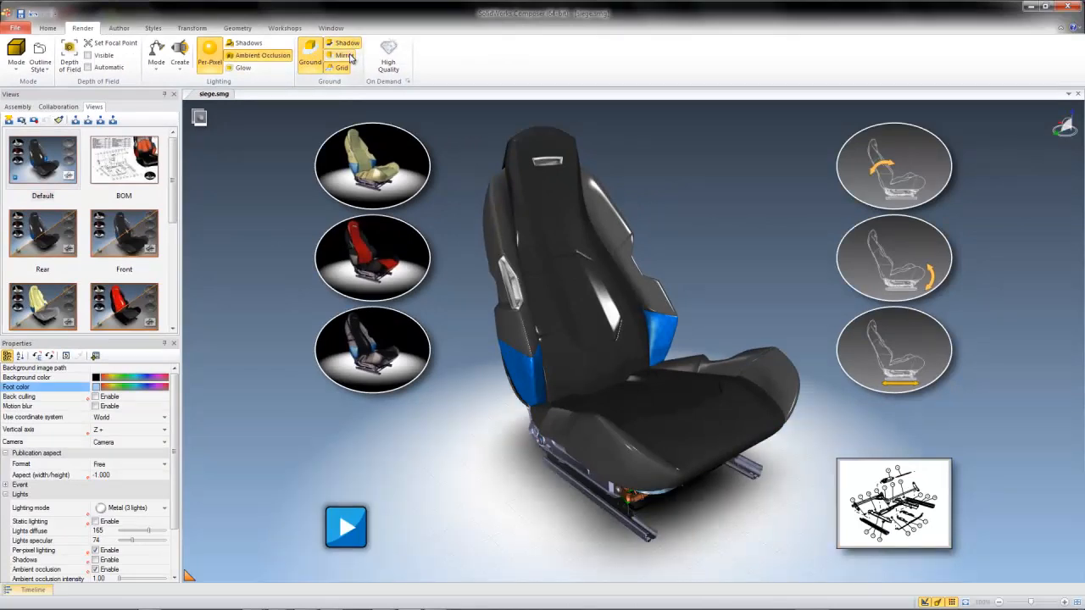
click(342, 68)
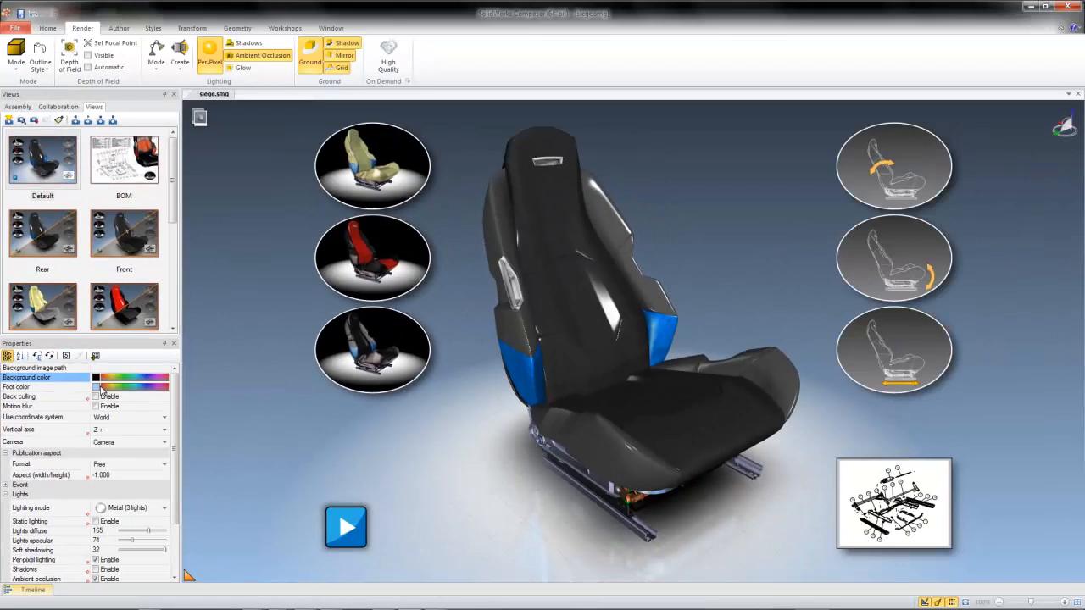
Apply the White Background and Footer style to the seat scene from the Styles workshop.
click(17, 387)
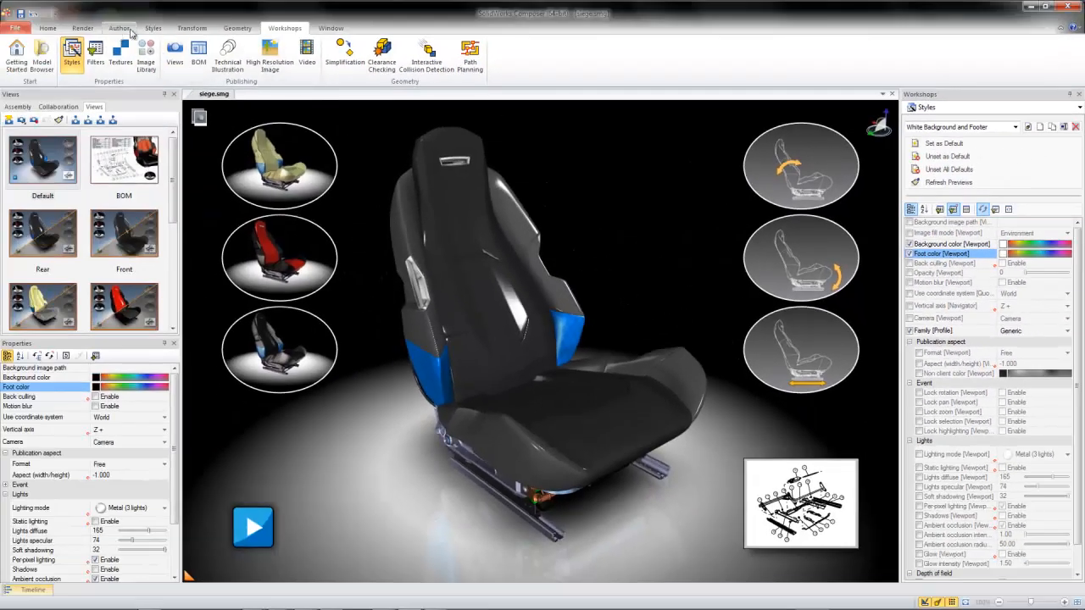
click(153, 27)
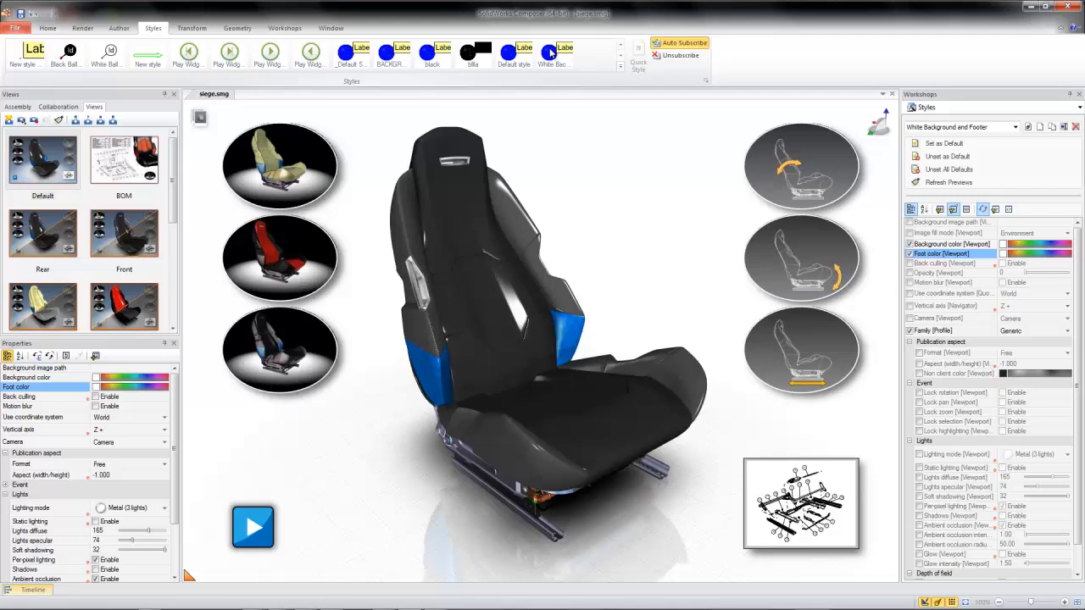
mouse_move(397, 135)
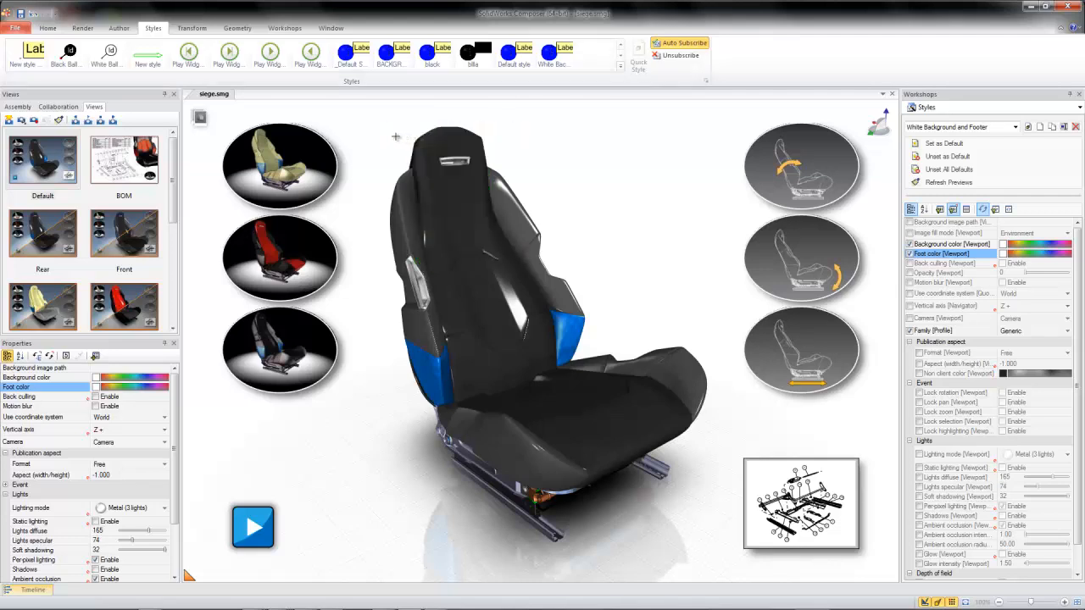
mouse_move(395, 137)
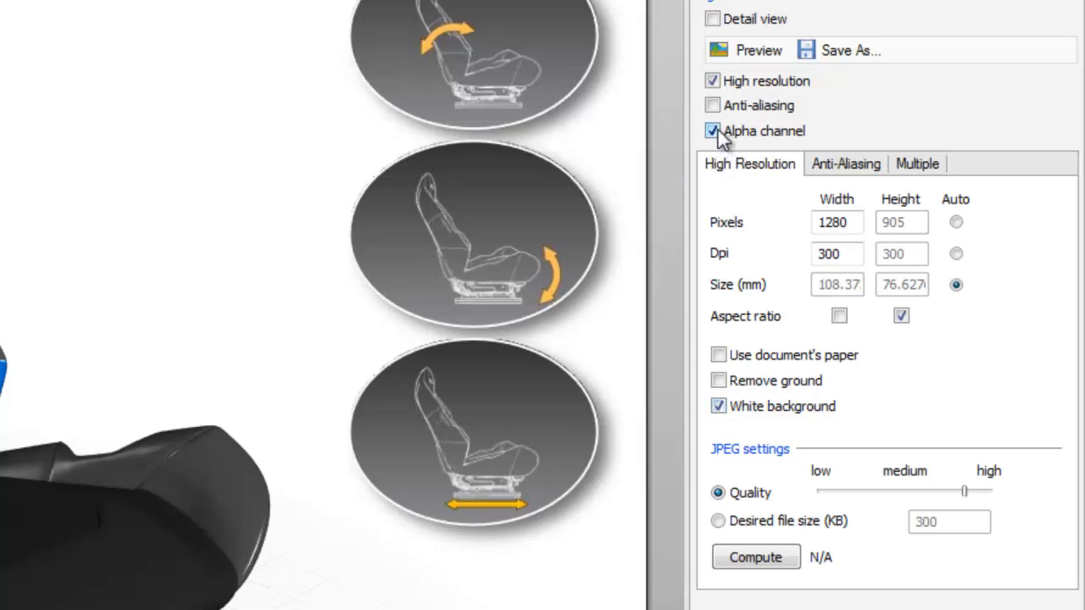
mouse_move(714, 146)
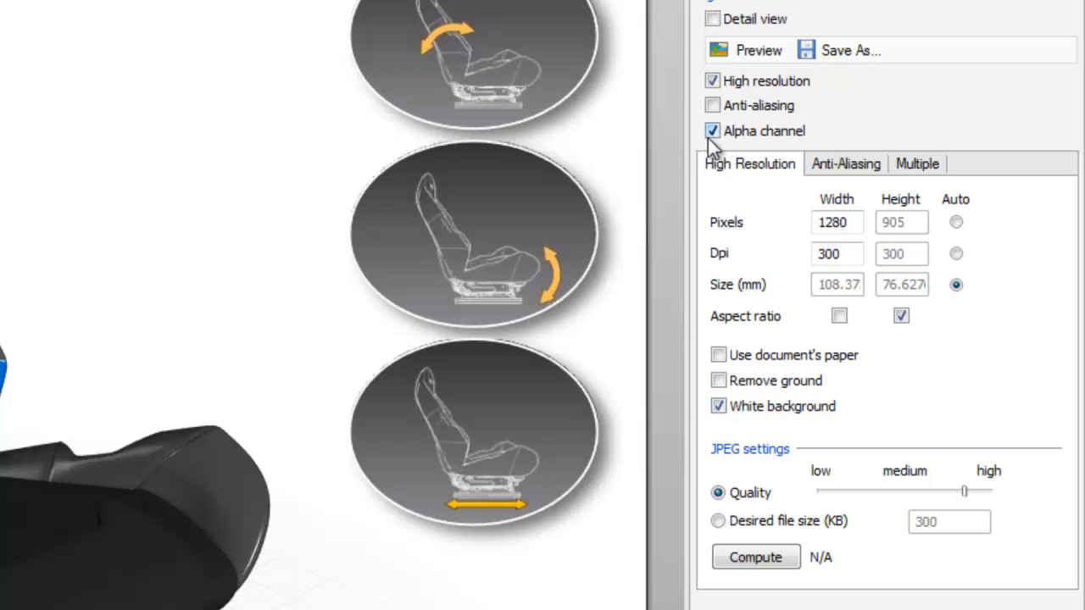